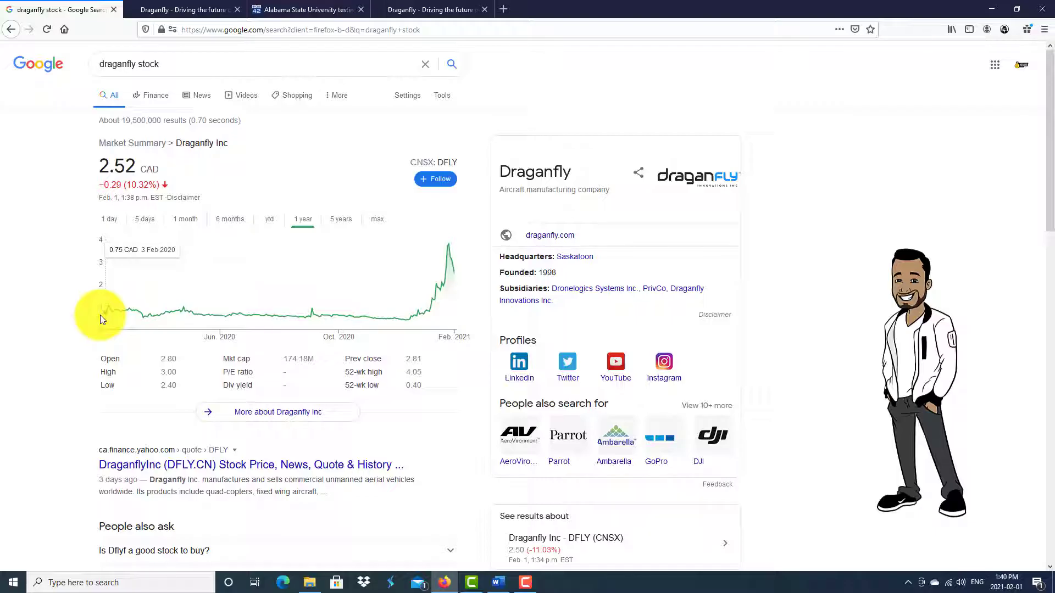
mouse_move(450, 244)
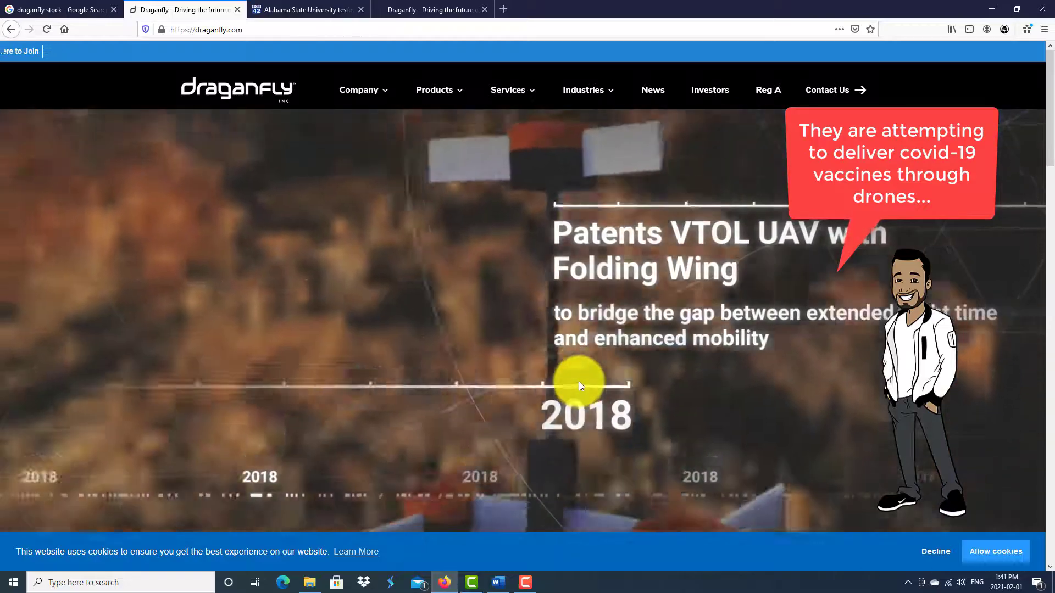
Play the ASU drone-sanitizing video in the CBS42 stadium article, then pause it.
click(304, 10)
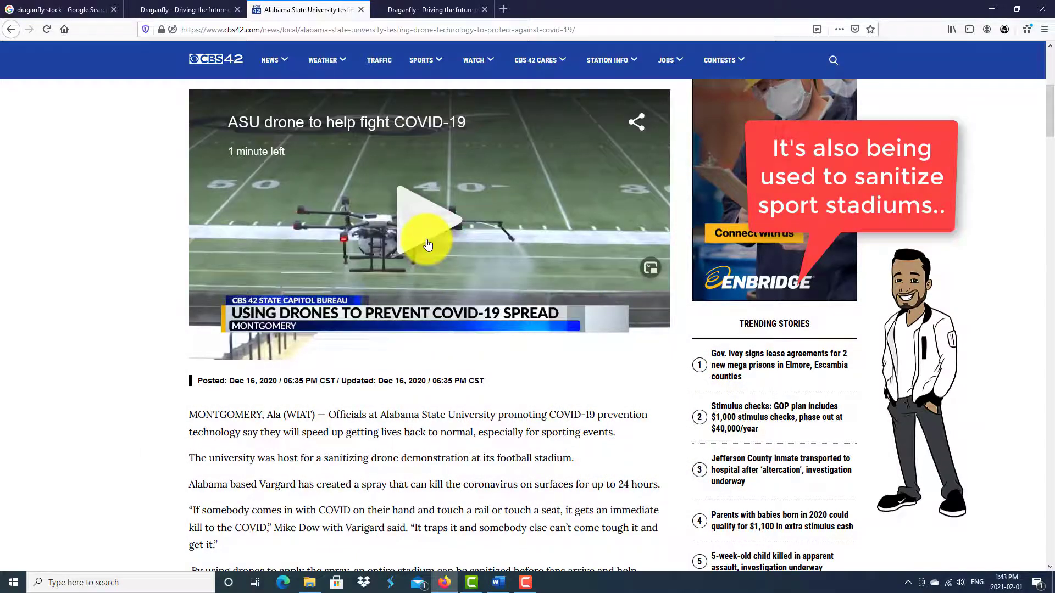
click(428, 224)
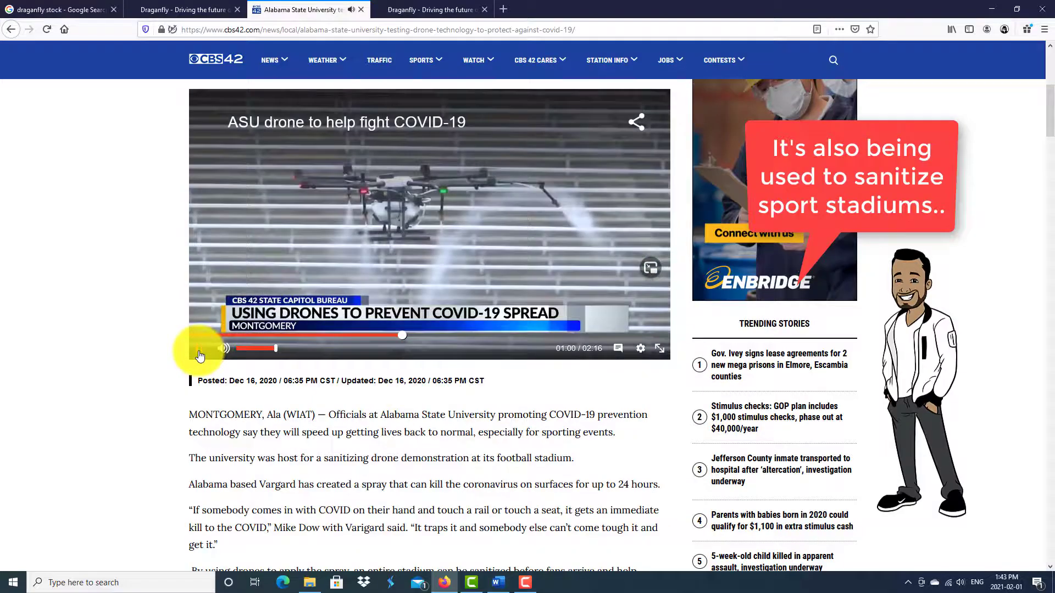
click(431, 10)
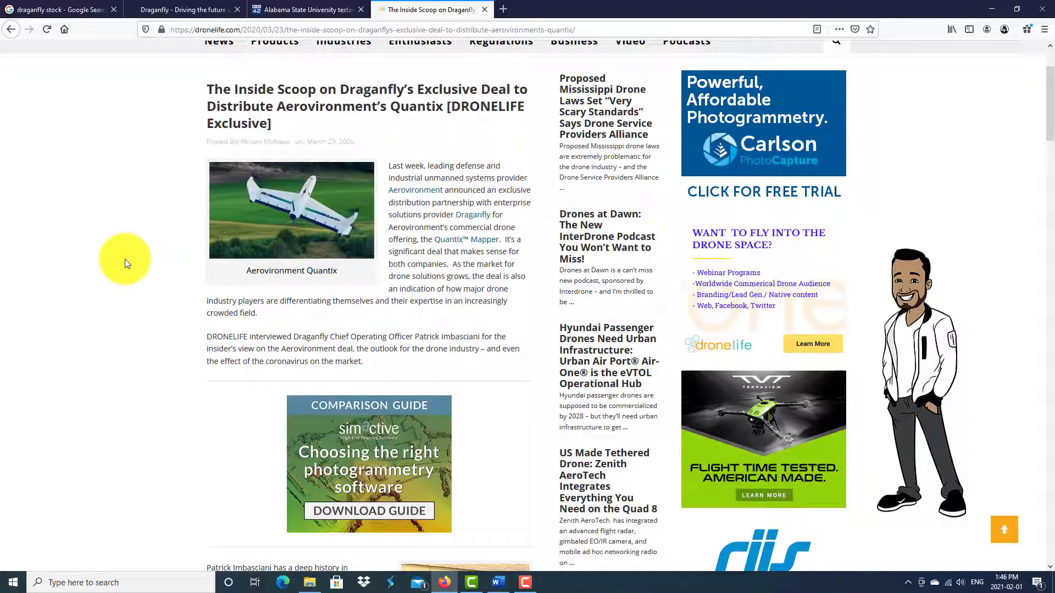
Scroll the DroneLife Quantix article down to the Patrick Imbasciani interview.
scroll(down, 3)
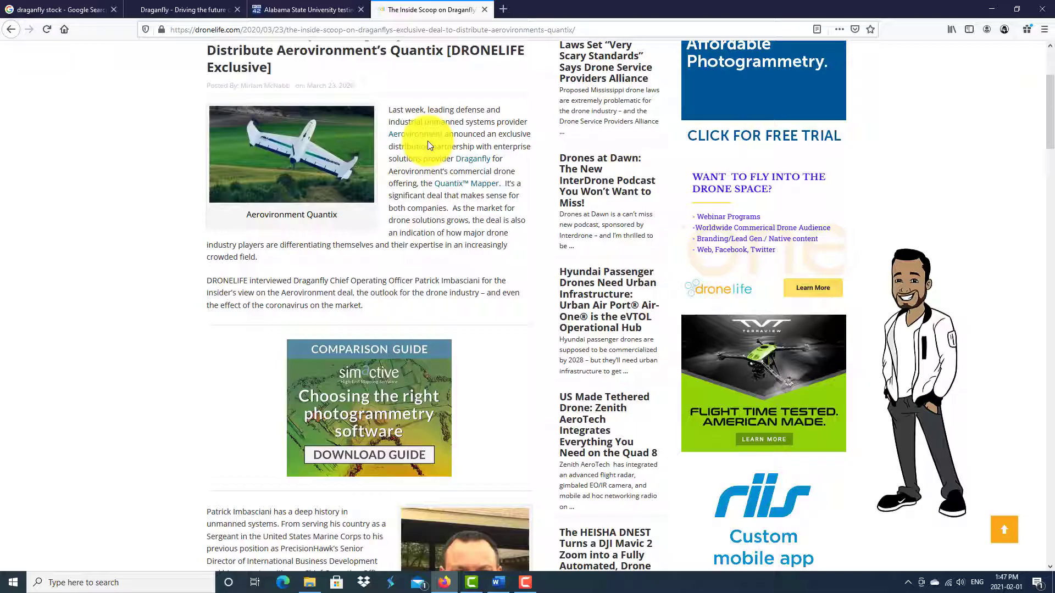
mouse_move(456, 189)
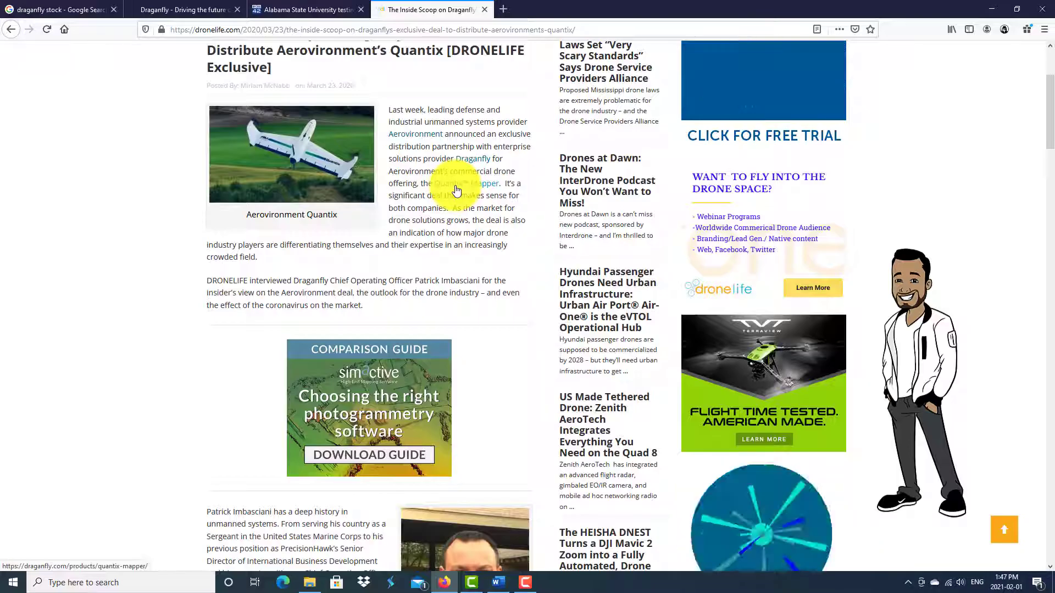
Scroll to the Quantix Mapper section, then return to the Draganfly stock results tab.
scroll(down, 3)
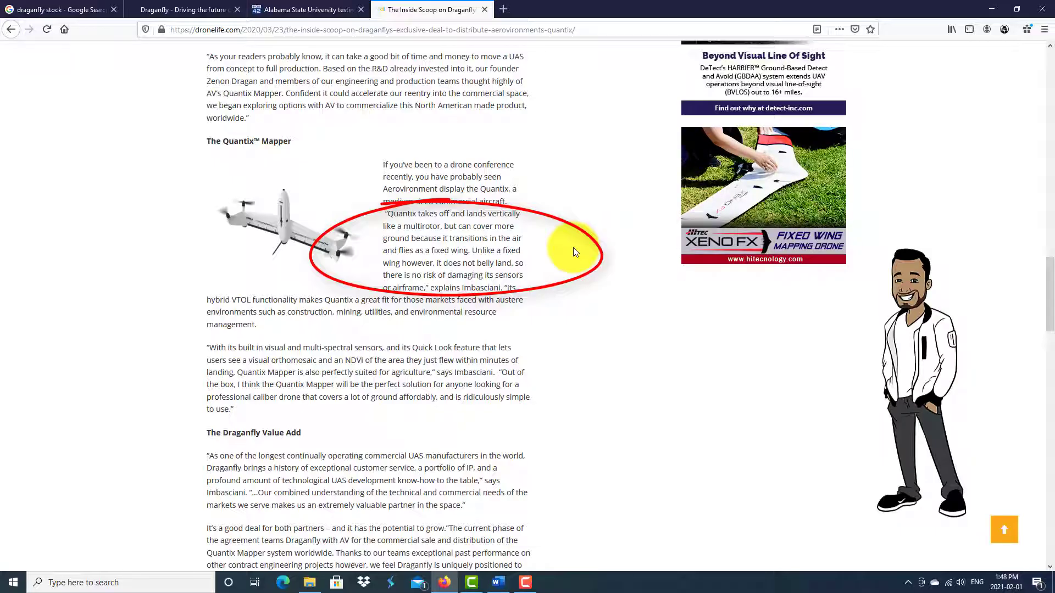
click(57, 9)
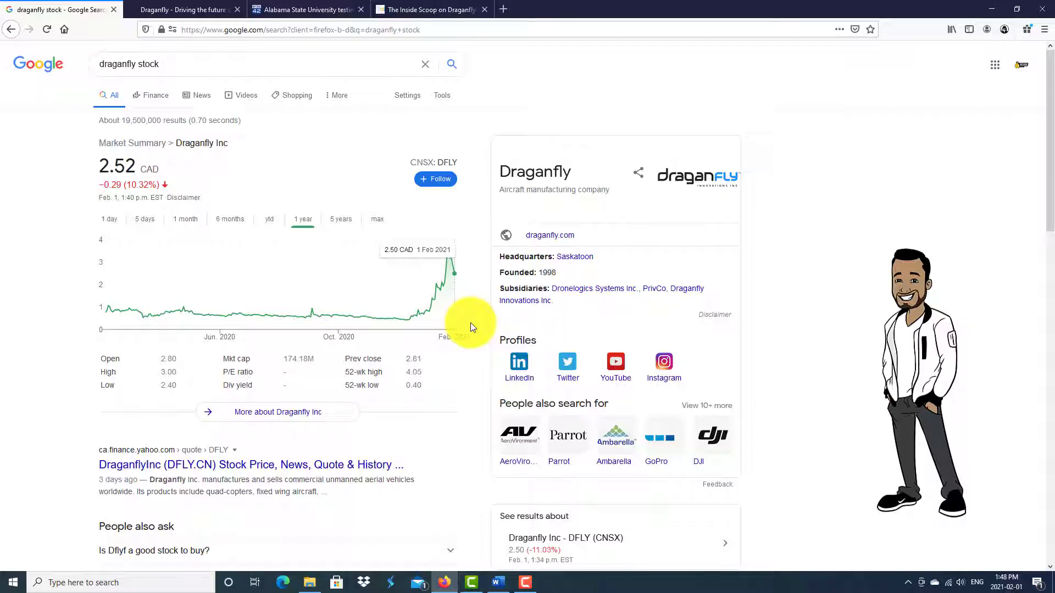